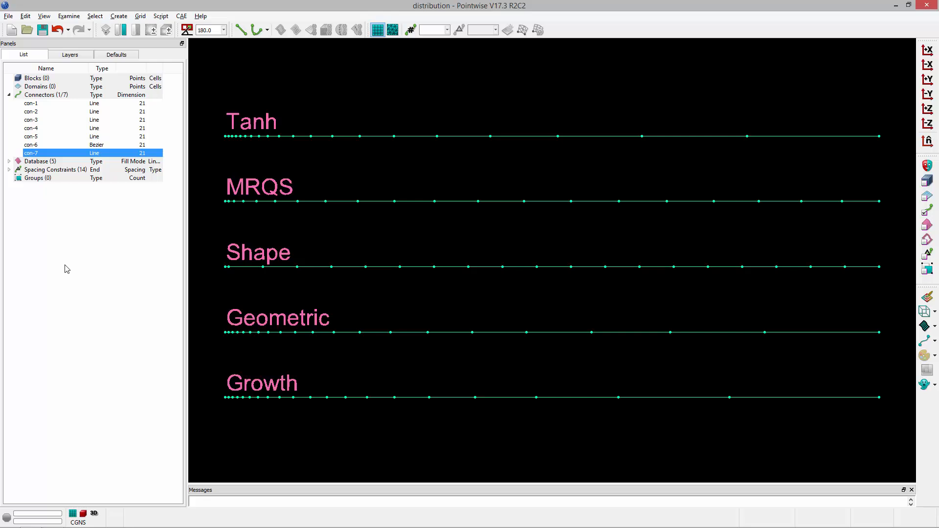
Select connector con-7 in the List panel and bring up the Grid menu
{"action": "left_click", "coordinate": [32, 145]}
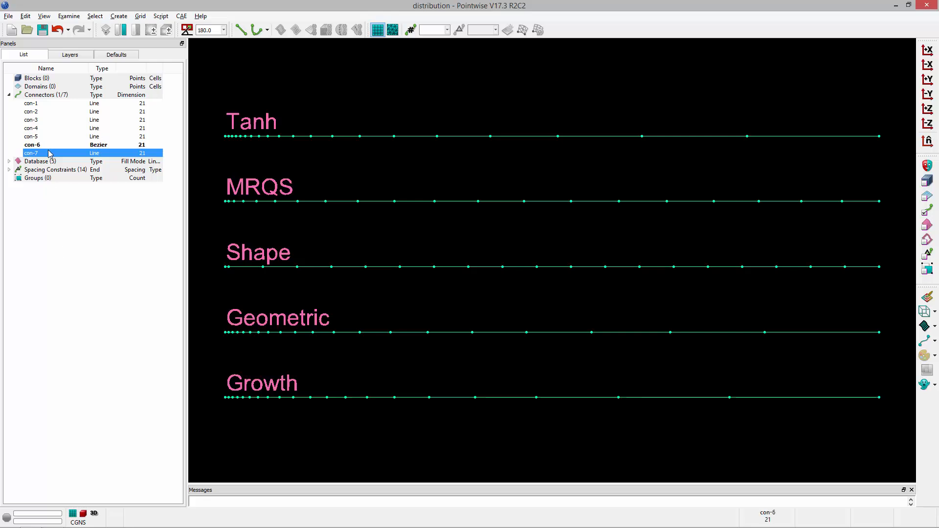
{"action": "left_click", "coordinate": [140, 16]}
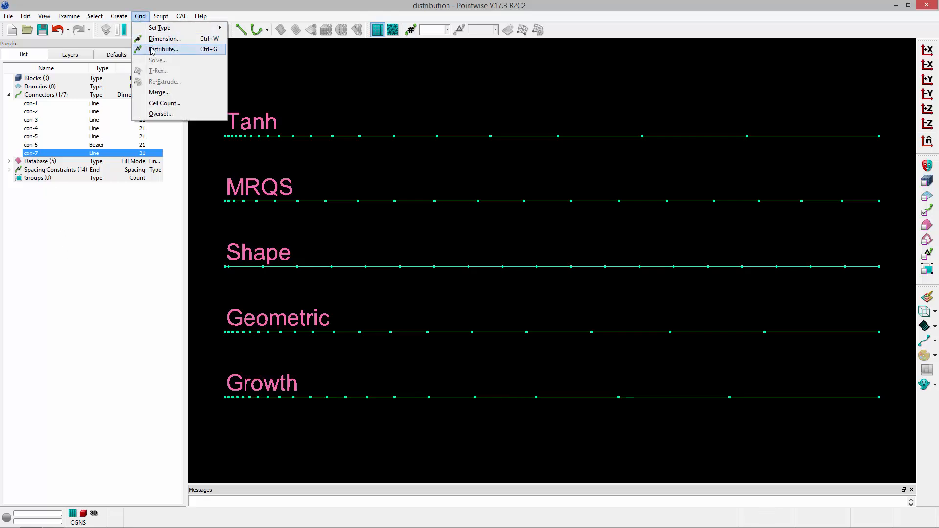
Choose Grid > Distribute to show the Functions tab for the selected subconnector
{"action": "left_click", "coordinate": [164, 49]}
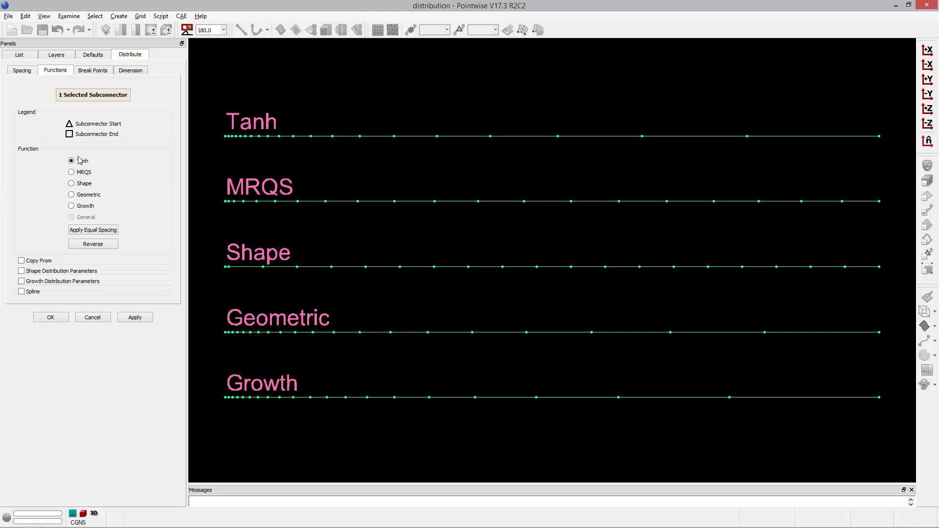
{"action": "mouse_move", "coordinate": [82, 214]}
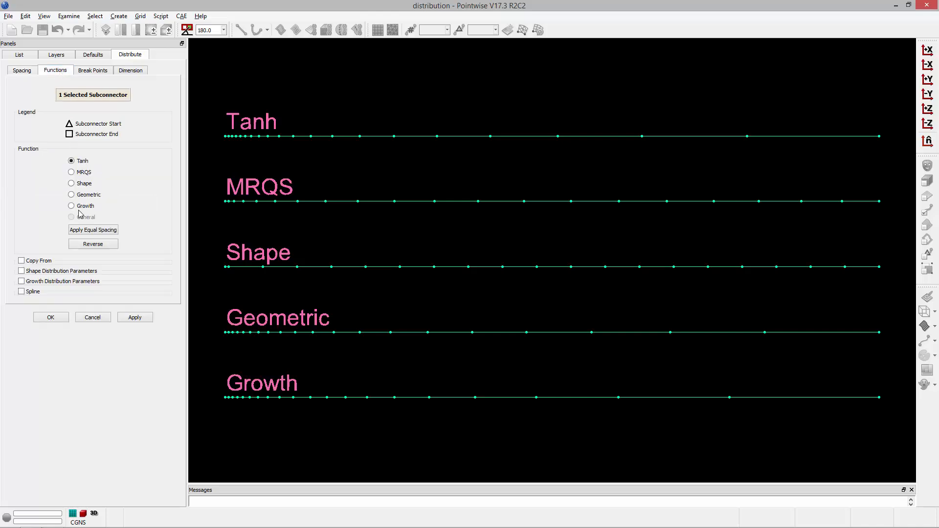
{"action": "mouse_move", "coordinate": [387, 401]}
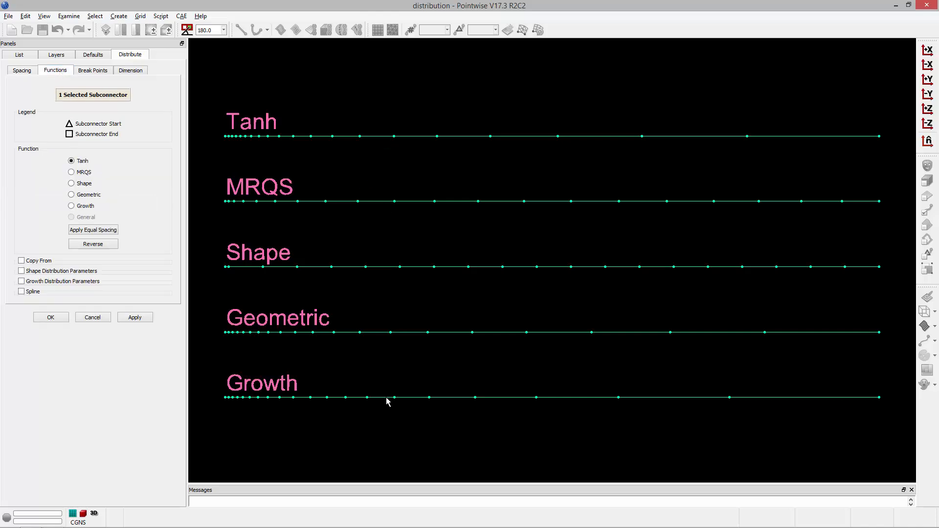
{"action": "mouse_move", "coordinate": [250, 116]}
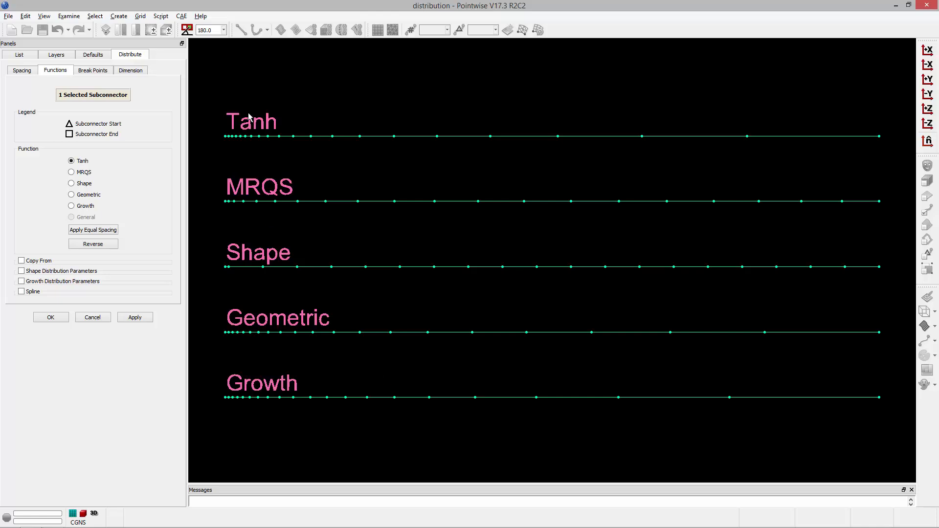
{"action": "mouse_move", "coordinate": [724, 180]}
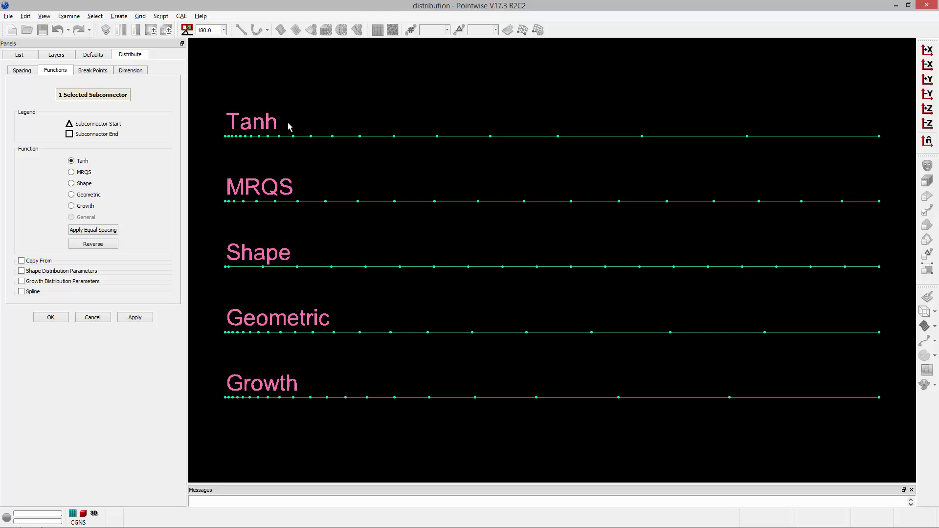
{"action": "mouse_move", "coordinate": [228, 148]}
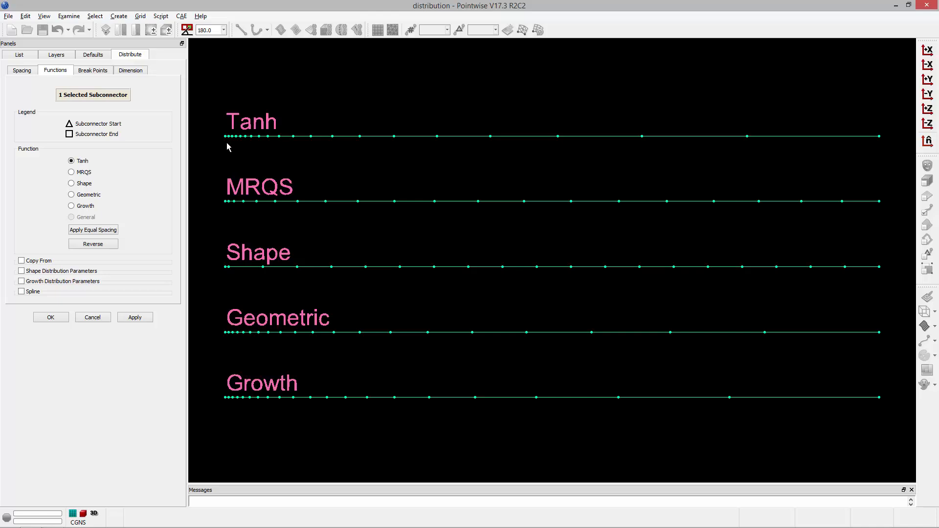
{"action": "mouse_move", "coordinate": [329, 199]}
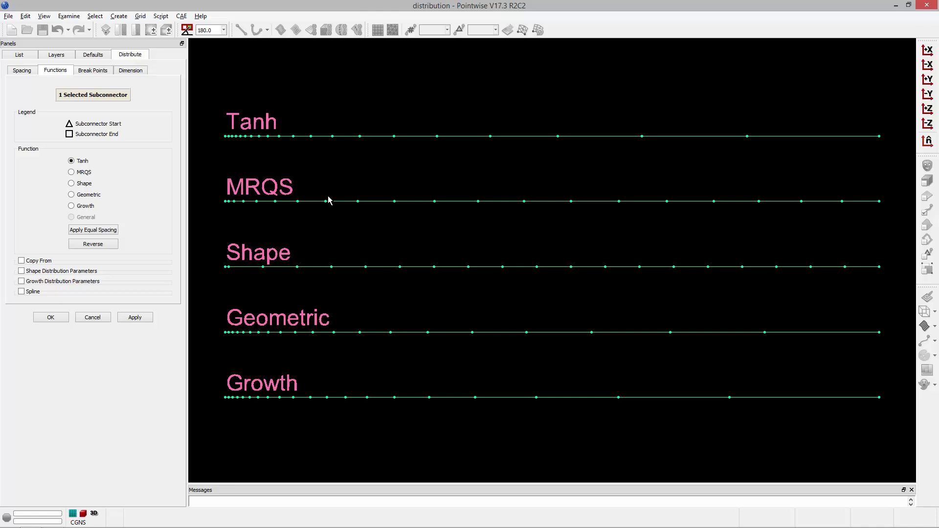
{"action": "mouse_move", "coordinate": [322, 197]}
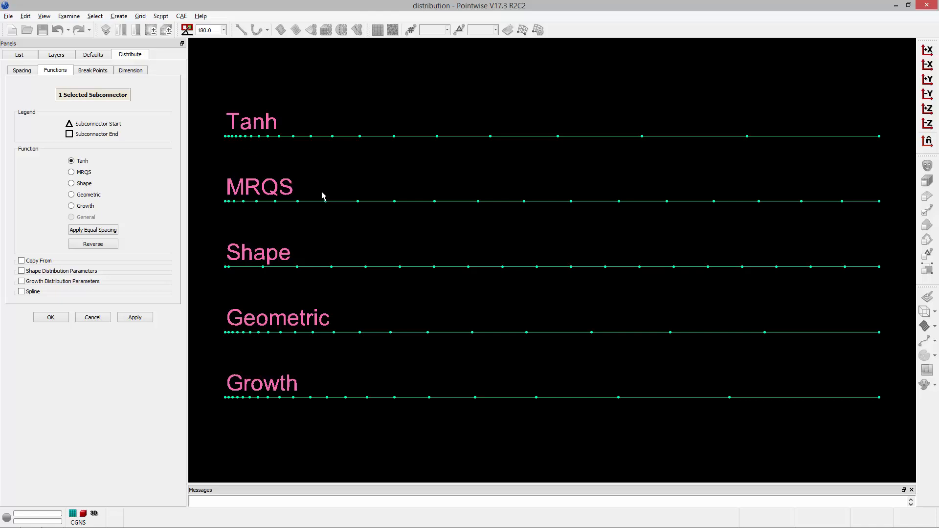
{"action": "mouse_move", "coordinate": [234, 204]}
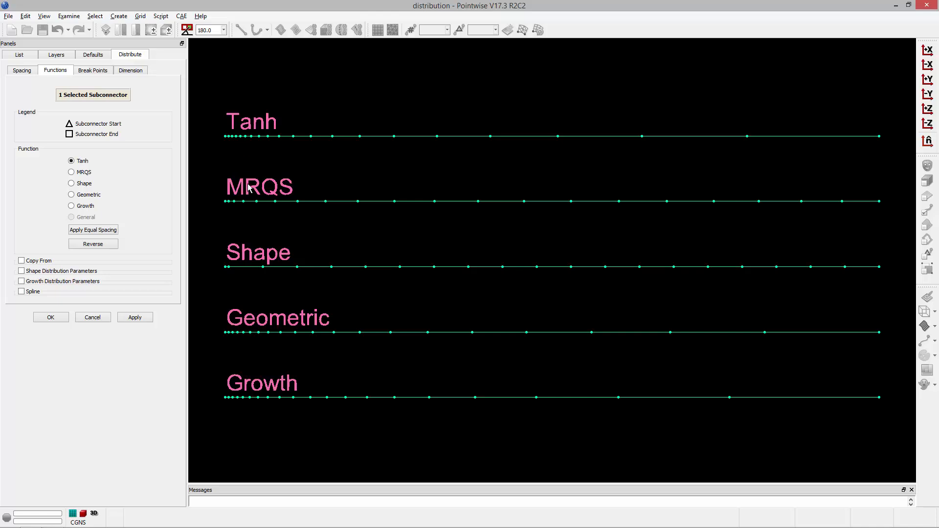
{"action": "mouse_move", "coordinate": [247, 191]}
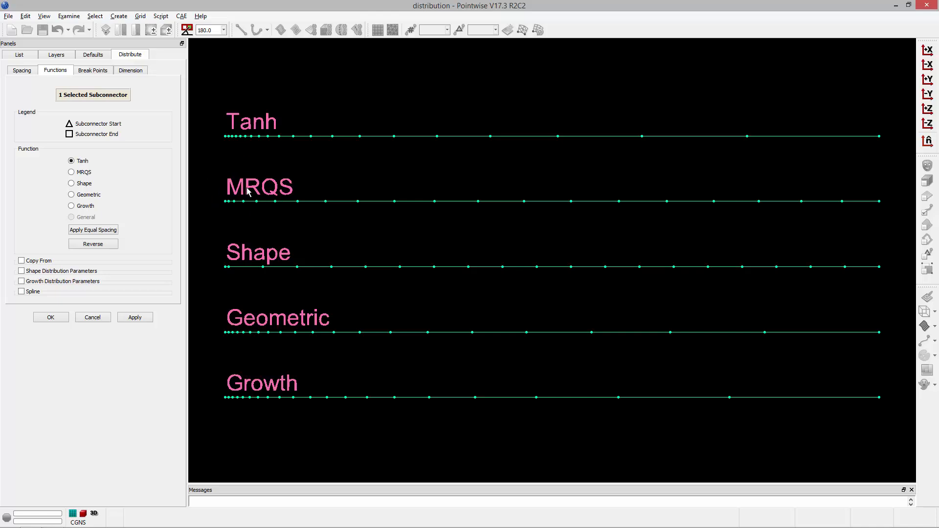
{"action": "mouse_move", "coordinate": [240, 144]}
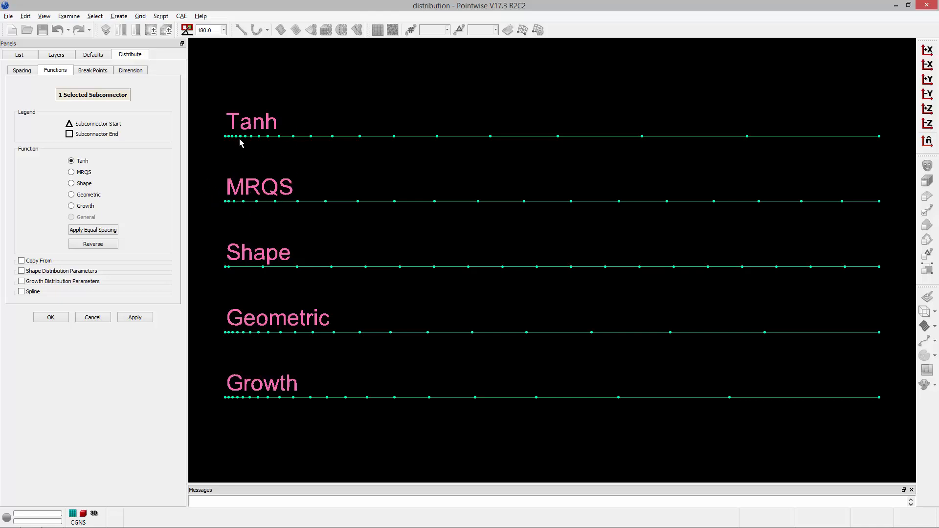
{"action": "mouse_move", "coordinate": [302, 250]}
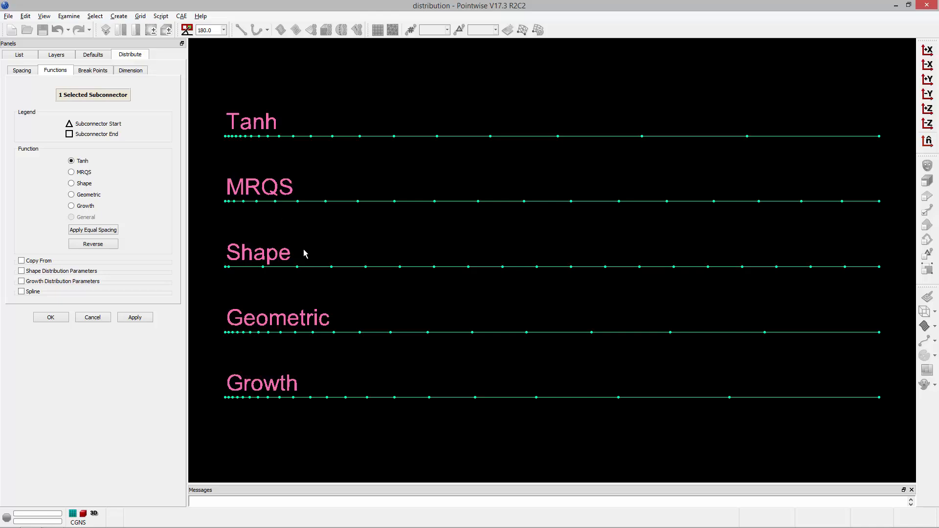
Enable Shape Distribution Parameters, exposing the maximum angle and maximum deviation fields
{"action": "left_click", "coordinate": [21, 271]}
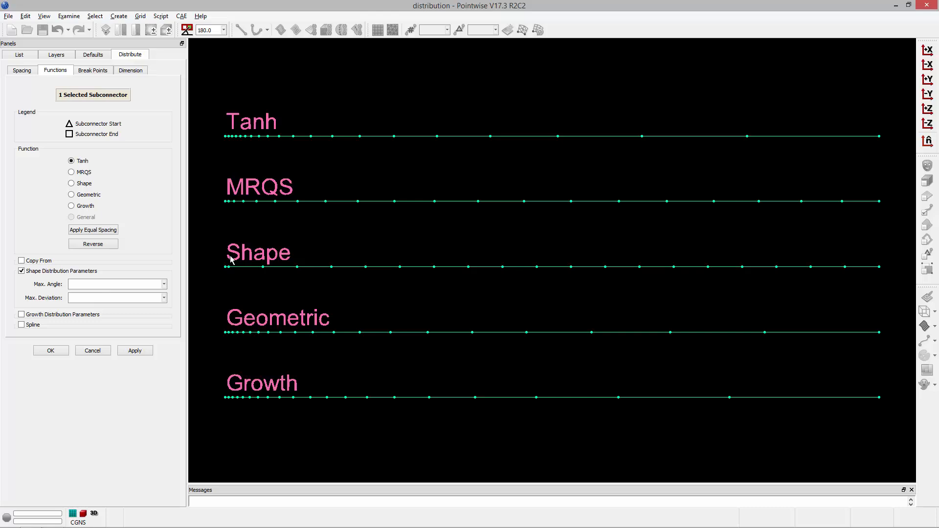
{"action": "mouse_move", "coordinate": [301, 268]}
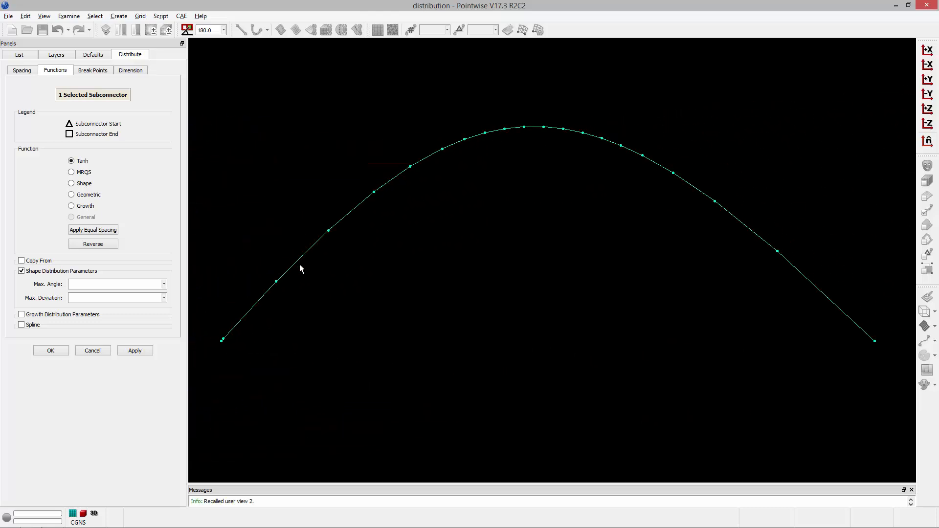
{"action": "mouse_move", "coordinate": [446, 147]}
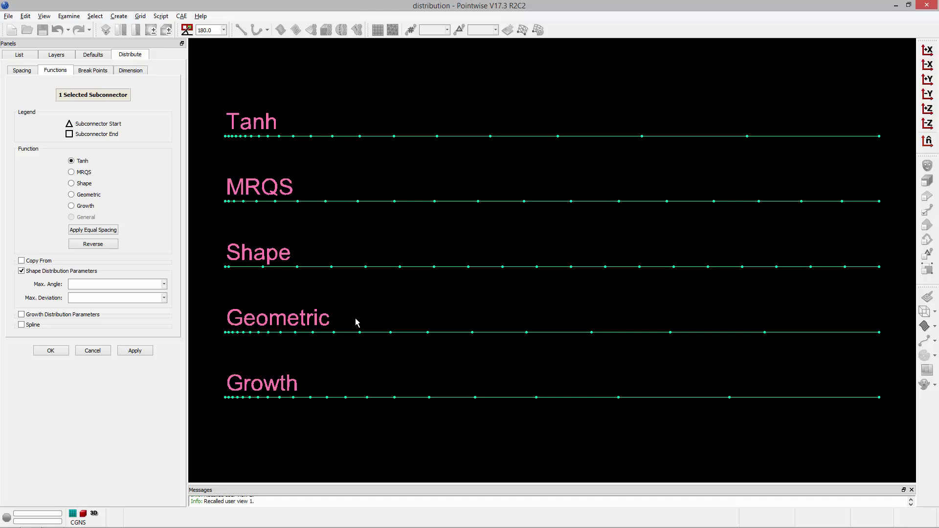
{"action": "mouse_move", "coordinate": [242, 358]}
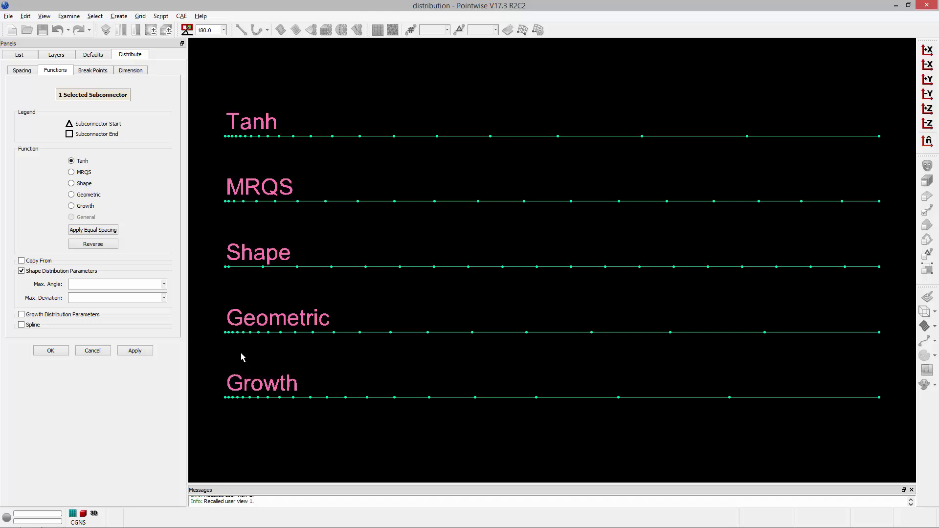
{"action": "mouse_move", "coordinate": [848, 334]}
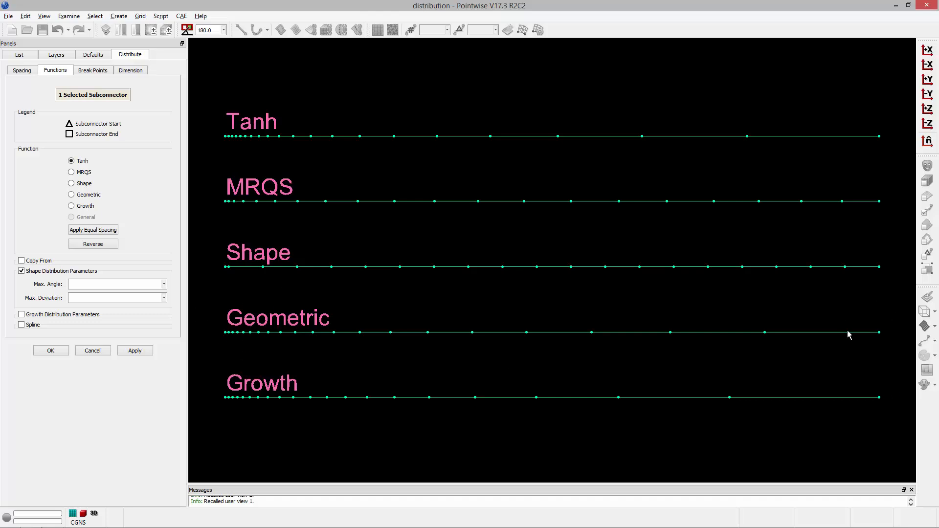
{"action": "mouse_move", "coordinate": [446, 314]}
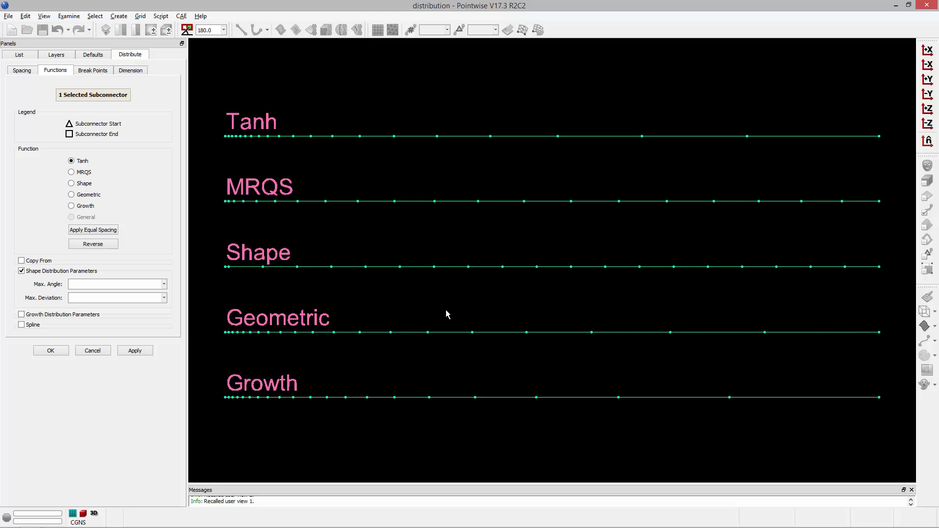
{"action": "mouse_move", "coordinate": [304, 318]}
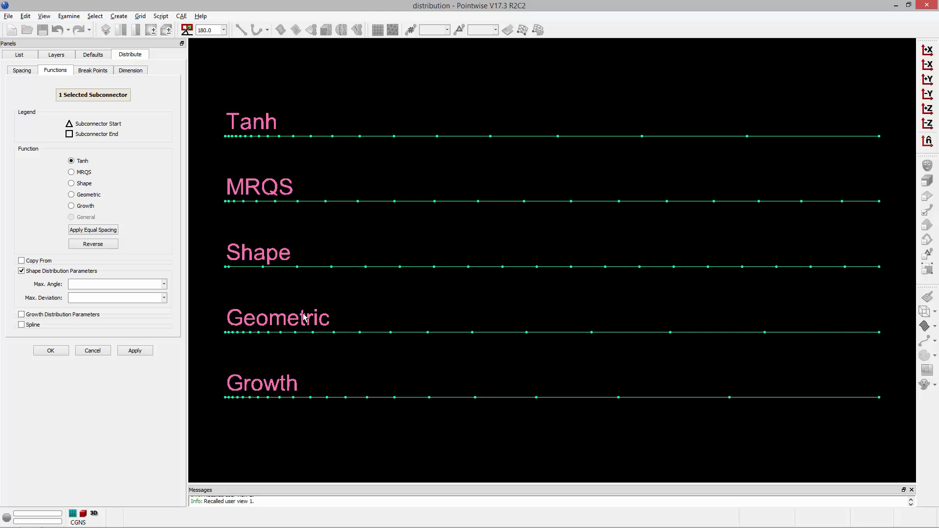
{"action": "mouse_move", "coordinate": [858, 386]}
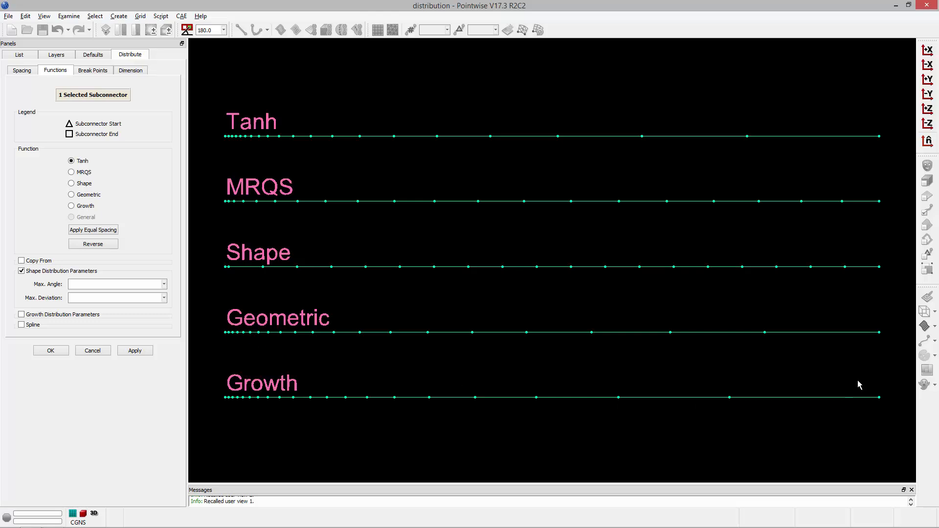
{"action": "mouse_move", "coordinate": [308, 335]}
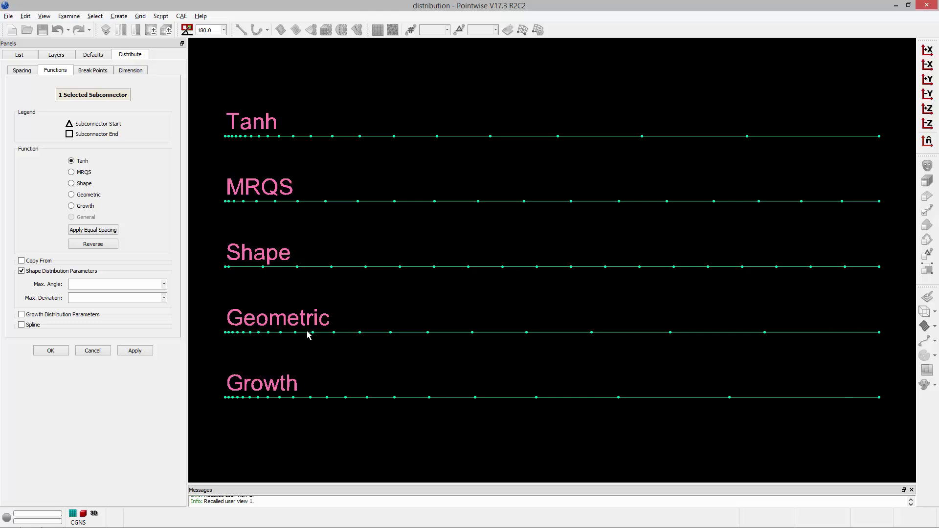
{"action": "mouse_move", "coordinate": [245, 201]}
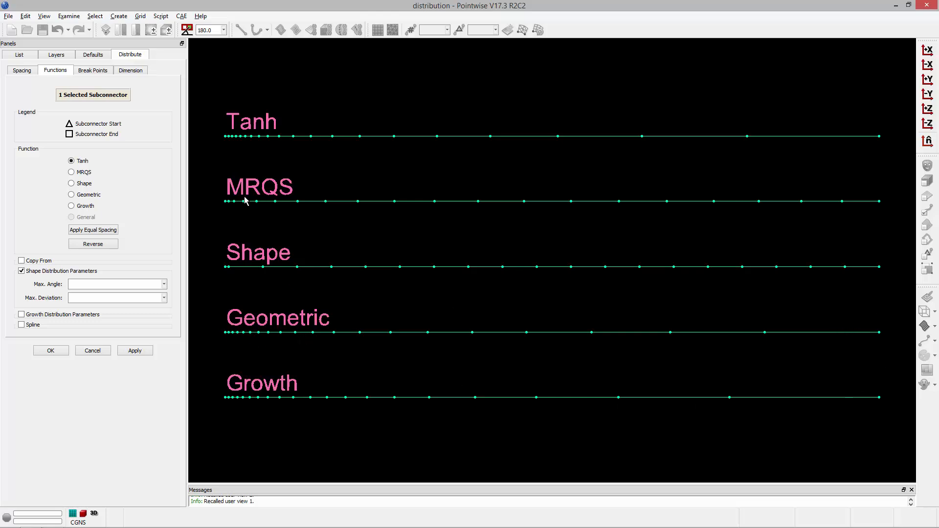
{"action": "mouse_move", "coordinate": [264, 314]}
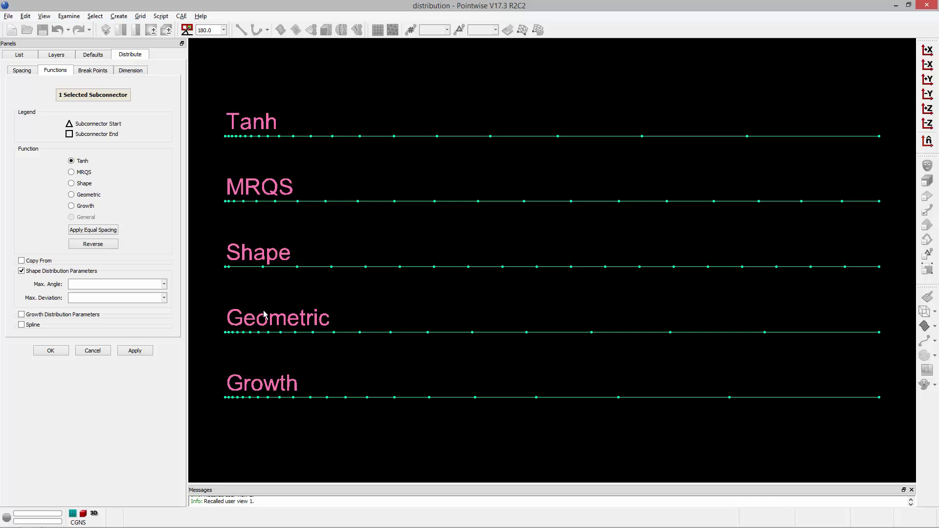
{"action": "mouse_move", "coordinate": [299, 388]}
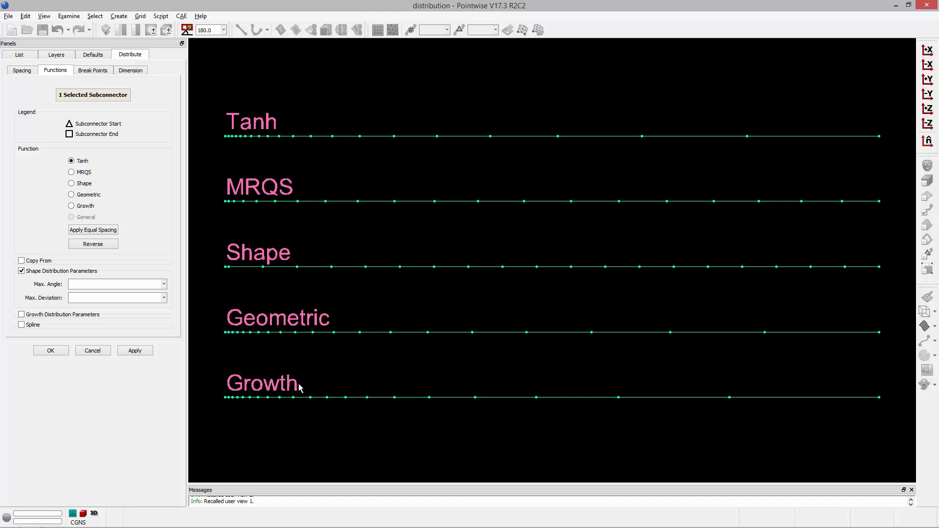
Enable Growth Distribution Parameters to expose the Begin condition choices
{"action": "left_click", "coordinate": [22, 314]}
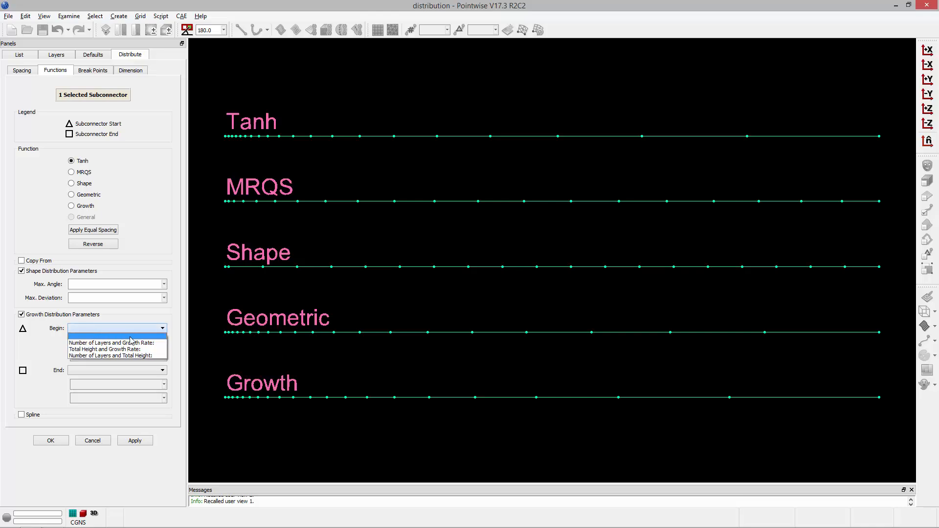
{"action": "mouse_move", "coordinate": [116, 342]}
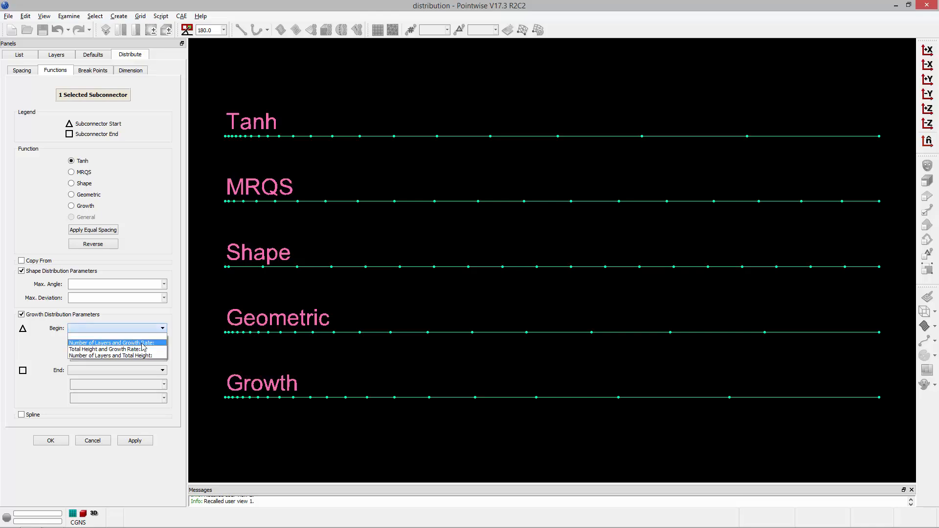